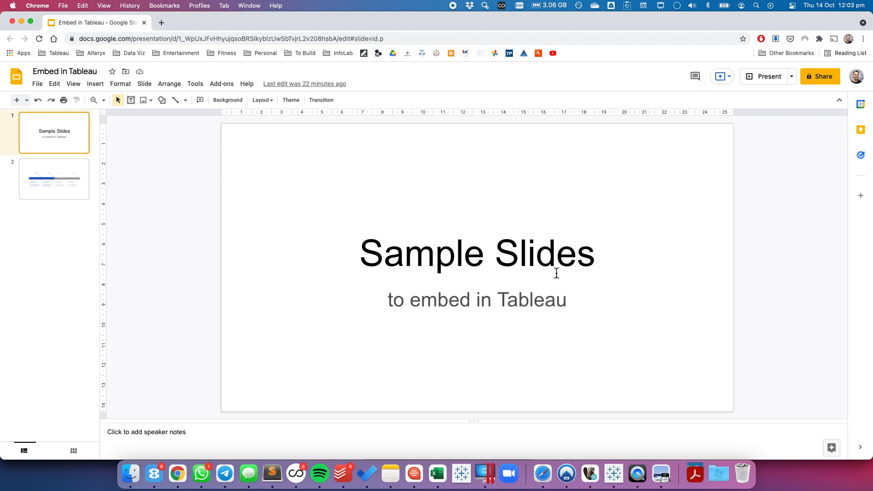
pyautogui.moveTo(115, 116)
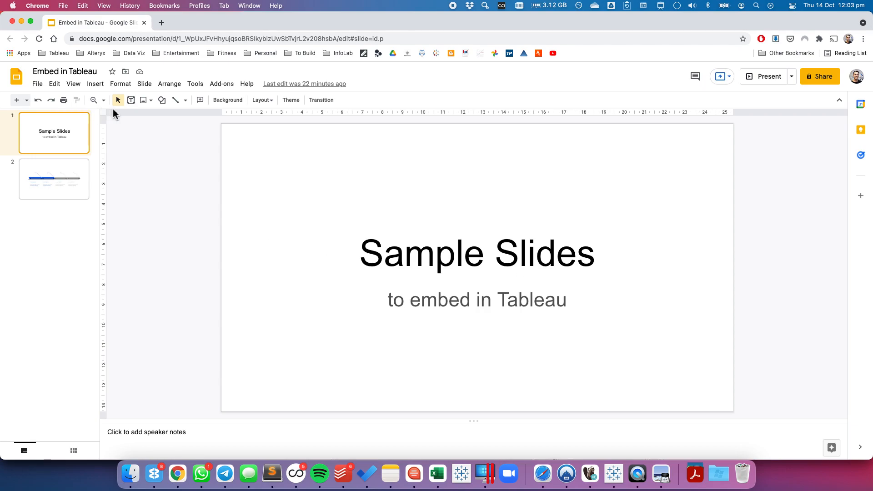
# - Bring up the File menu of the 'Embed in Tableau' presentation
pyautogui.click(36, 83)
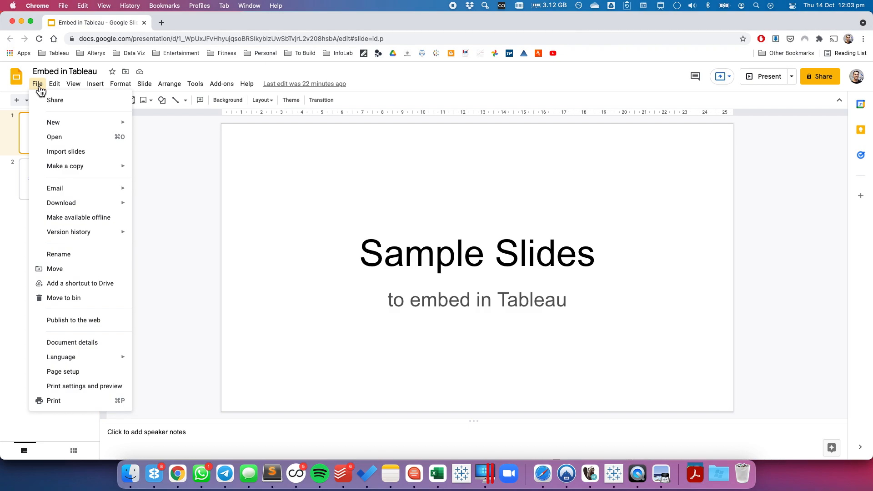
pyautogui.moveTo(73, 320)
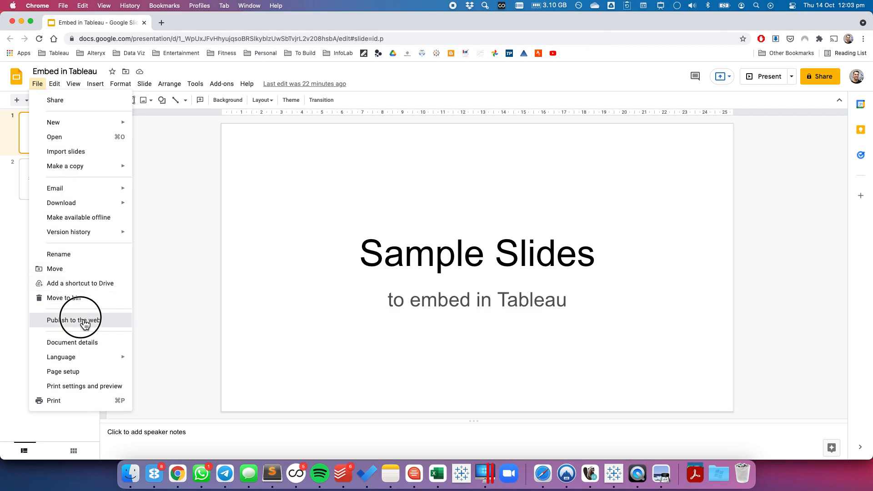
# - Publish the deck to the web with auto-advance every minute and confirm
pyautogui.click(74, 319)
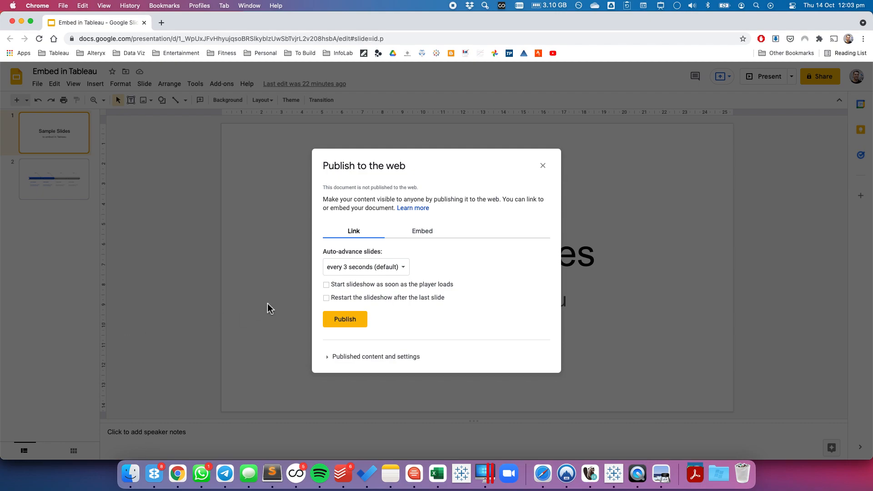
pyautogui.moveTo(403, 273)
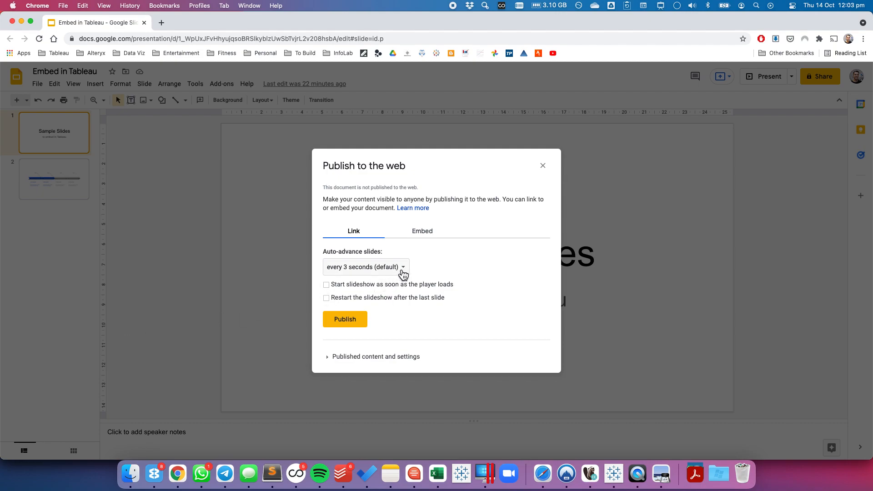
pyautogui.click(366, 267)
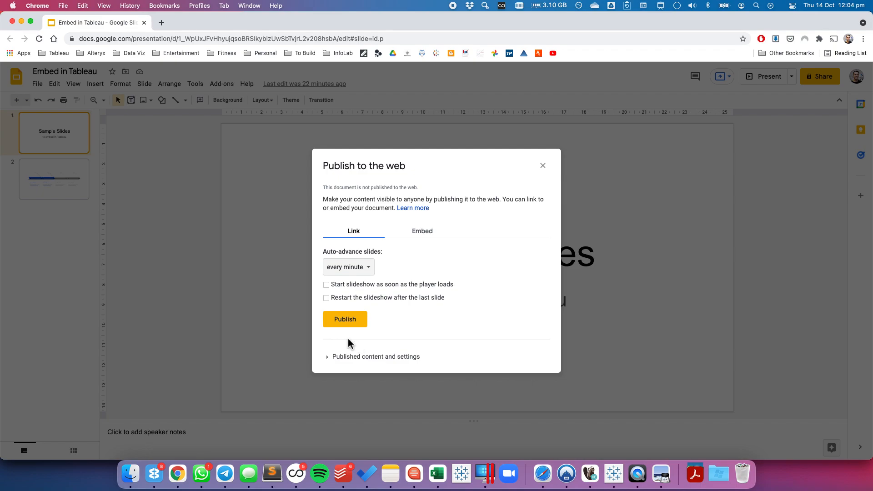
pyautogui.click(344, 320)
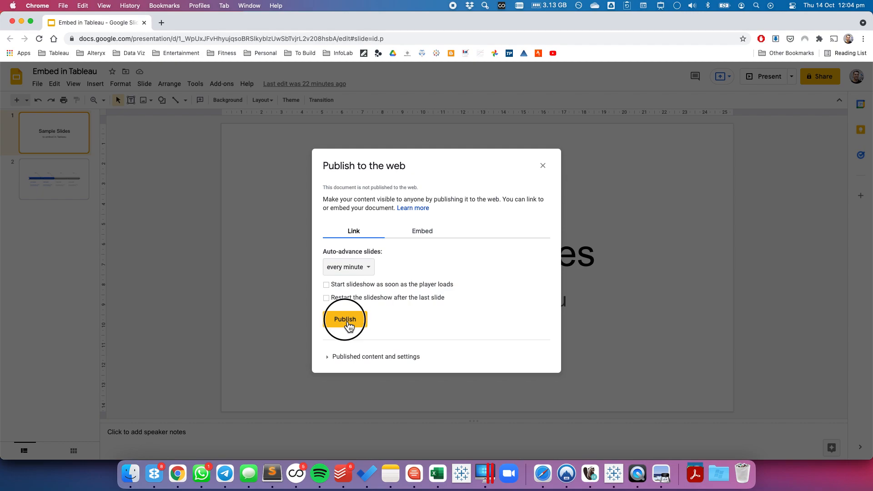
pyautogui.click(345, 319)
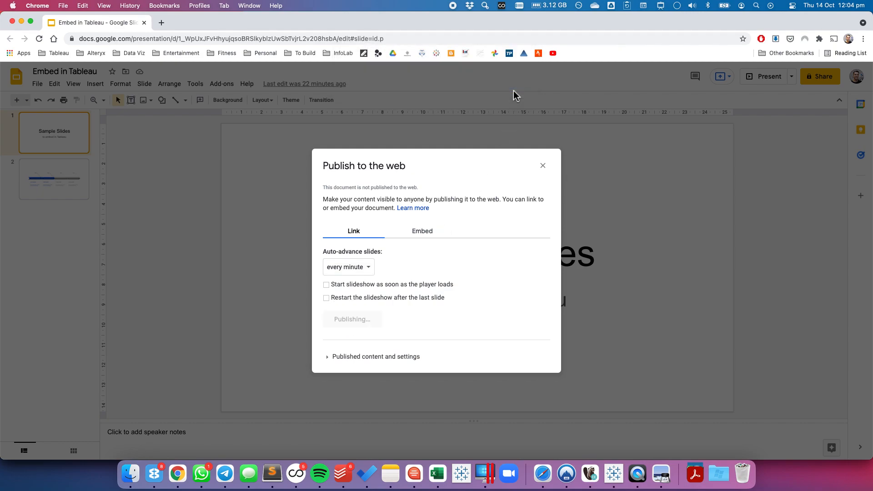
pyautogui.click(351, 319)
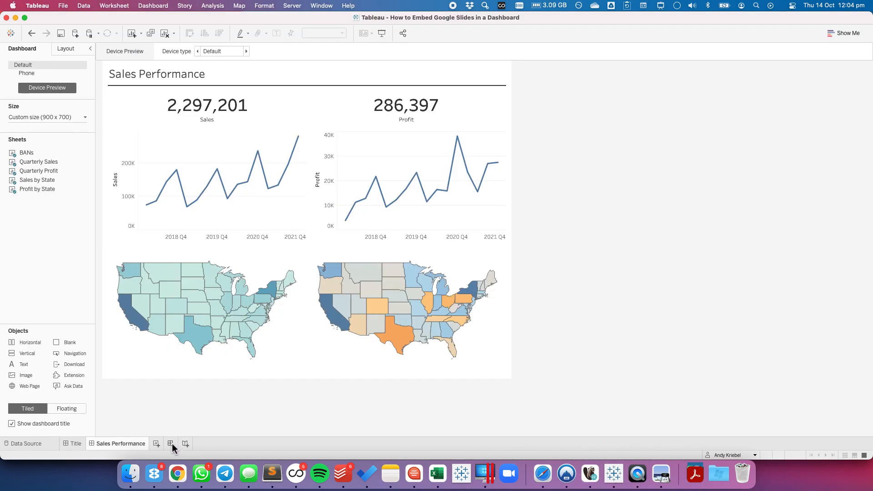
# - Create a new blank dashboard from the sheet tabs bar
pyautogui.click(171, 443)
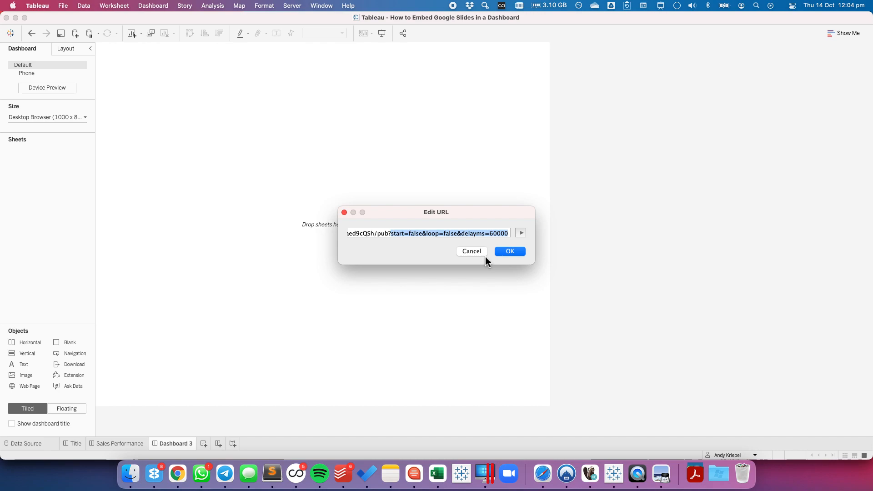
# - Confirm the published Google Slides URL for the Web Page object on Dashboard 3
pyautogui.click(462, 233)
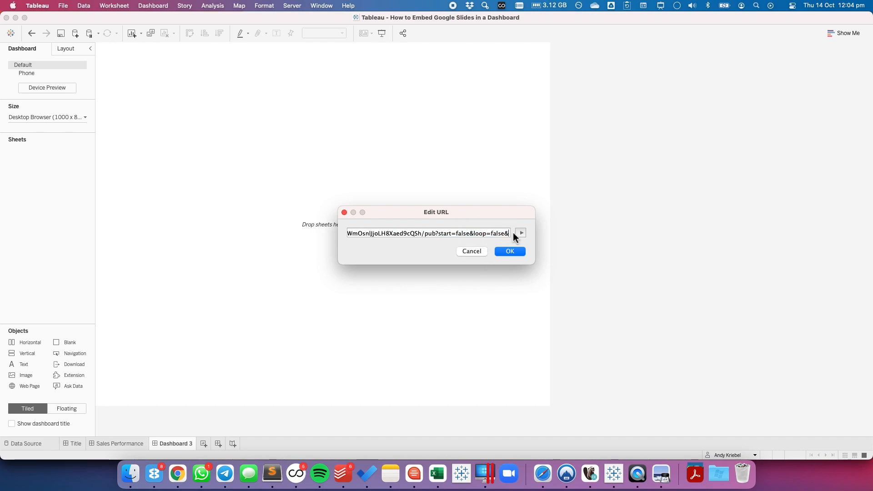
pyautogui.click(508, 251)
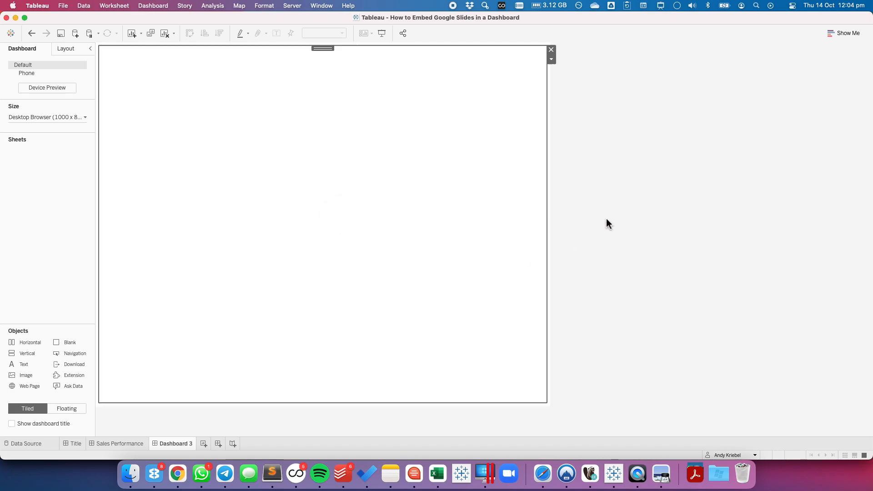